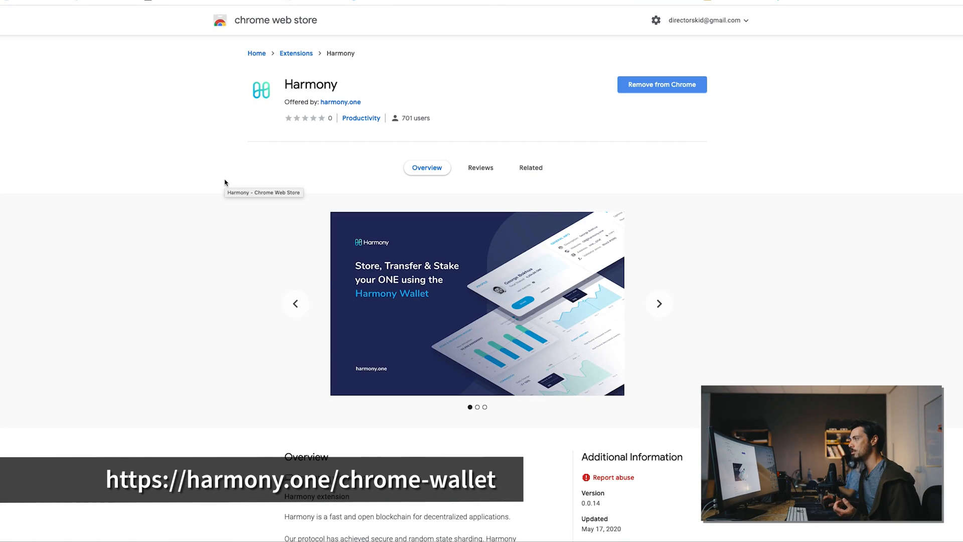
{"action": "left_click", "coordinate": [658, 304]}
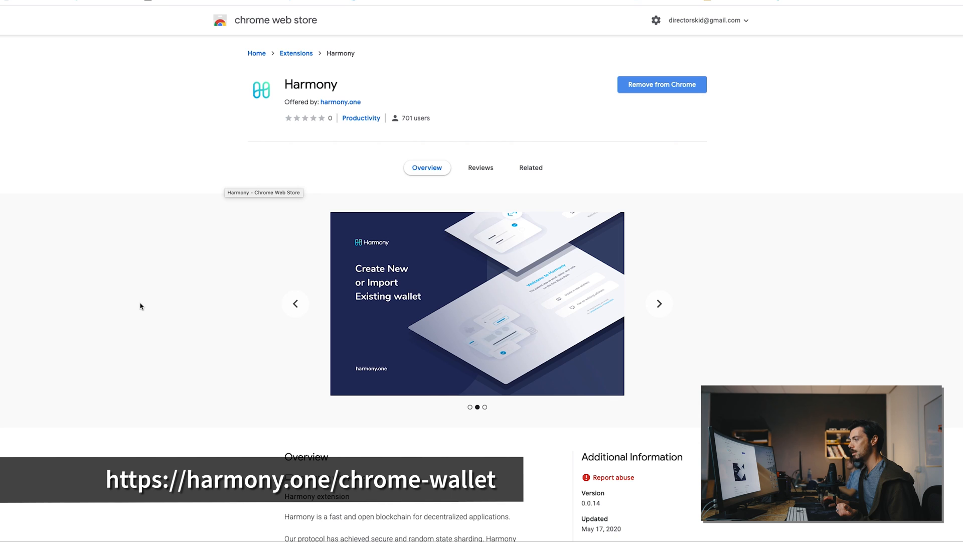
{"action": "scroll", "scroll_direction": "down", "scroll_amount": 3}
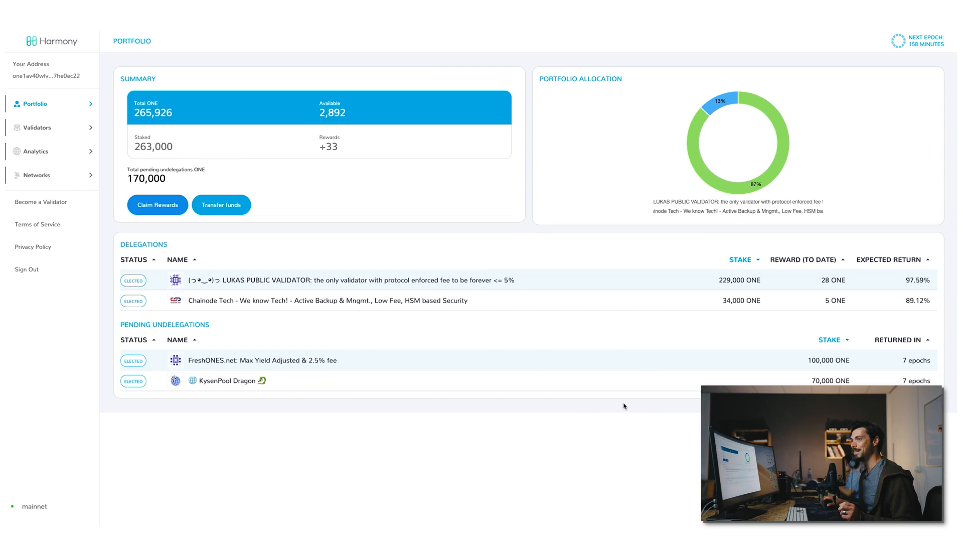
{"action": "mouse_move", "coordinate": [636, 410]}
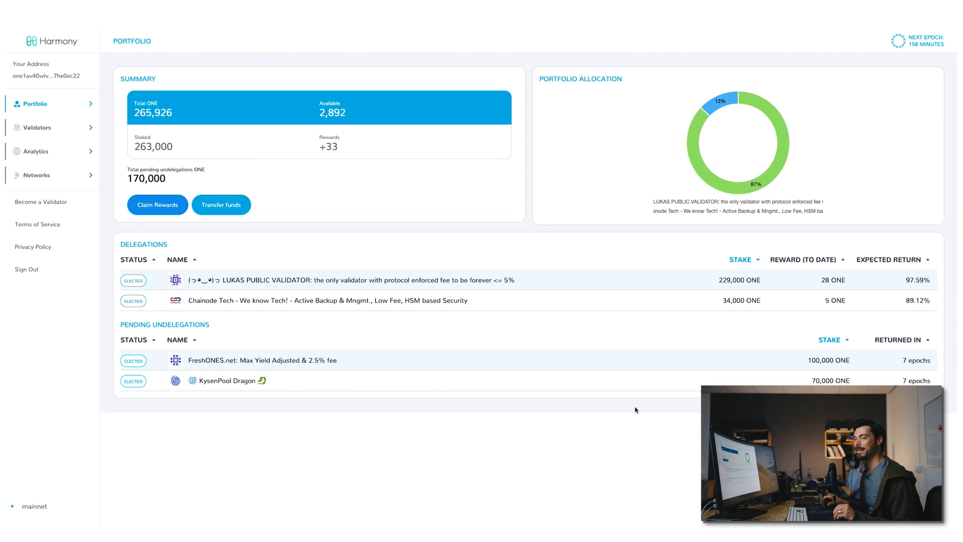
{"action": "mouse_move", "coordinate": [121, 131]}
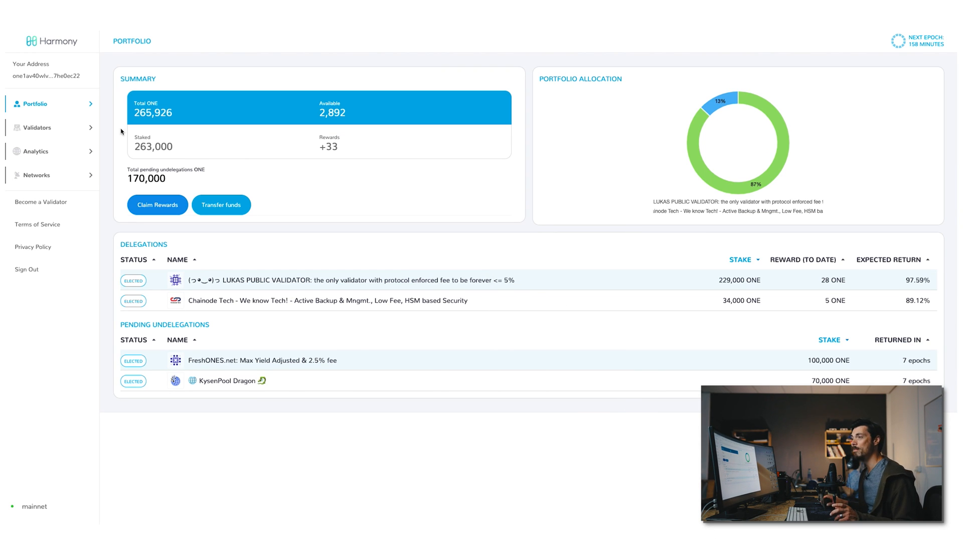
{"action": "left_click", "coordinate": [39, 127]}
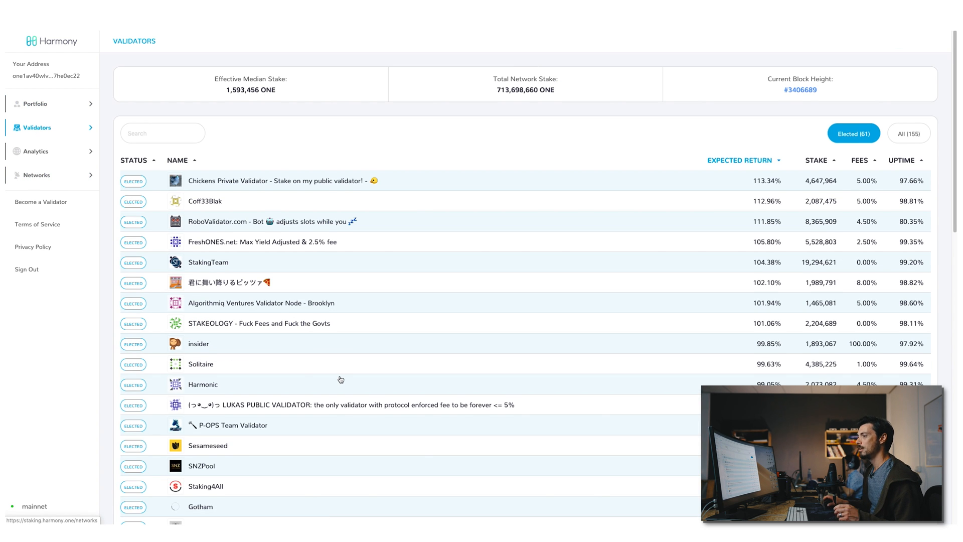
{"action": "scroll", "scroll_direction": "down", "scroll_amount": 3}
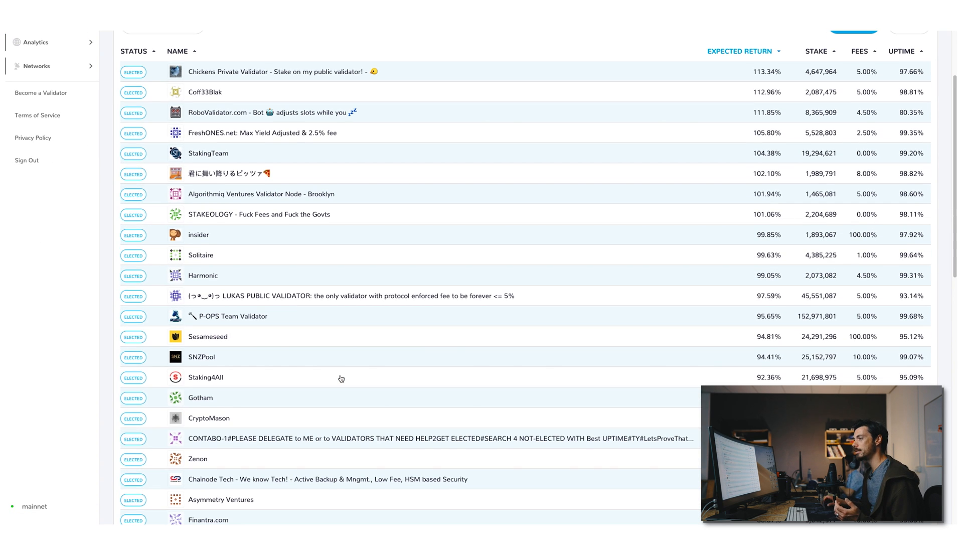
{"action": "mouse_move", "coordinate": [201, 339]}
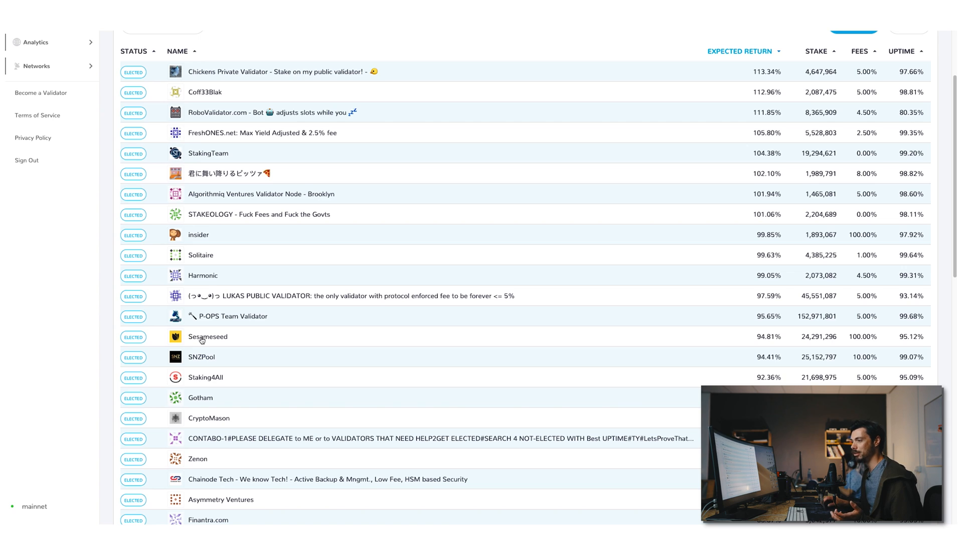
{"action": "left_click", "coordinate": [207, 336]}
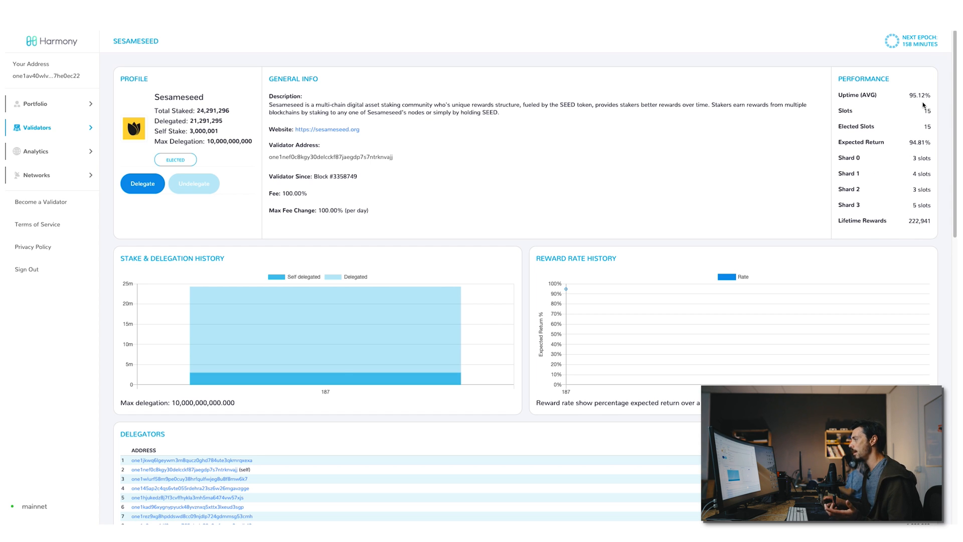
{"action": "mouse_move", "coordinate": [925, 150]}
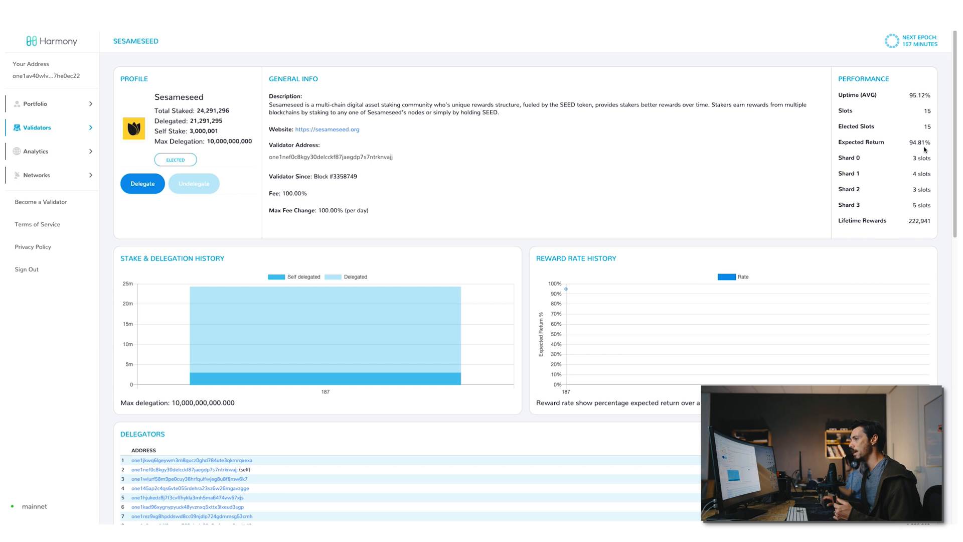
- Start a delegation to Sesameseed, enter 1,000 ONE, and continue to the fee summary
{"action": "left_click", "coordinate": [142, 183]}
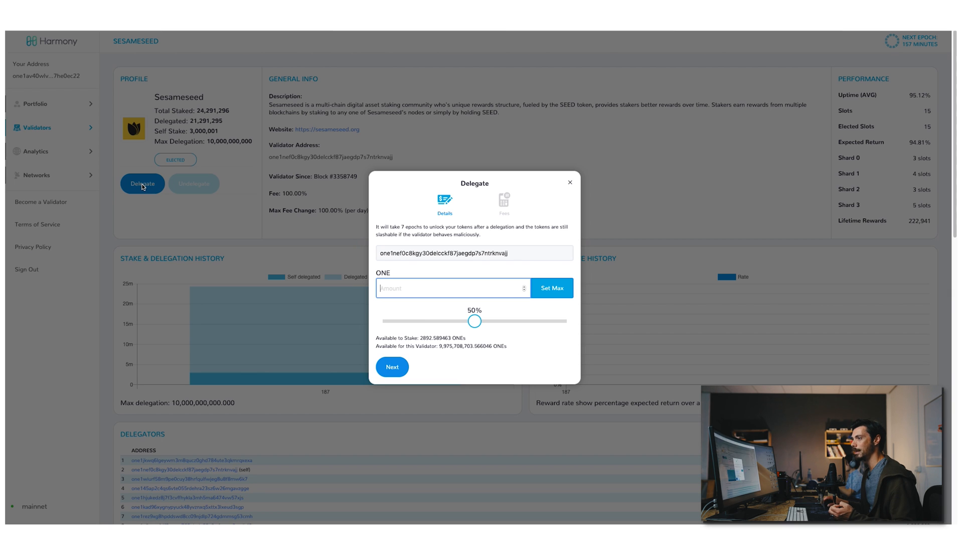
{"action": "left_click", "coordinate": [452, 288]}
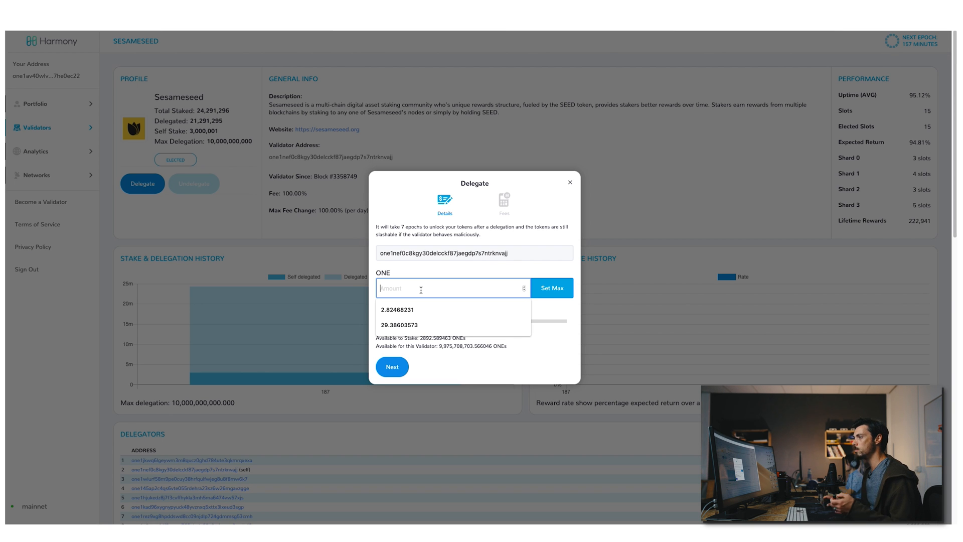
{"action": "type", "text": "1000"}
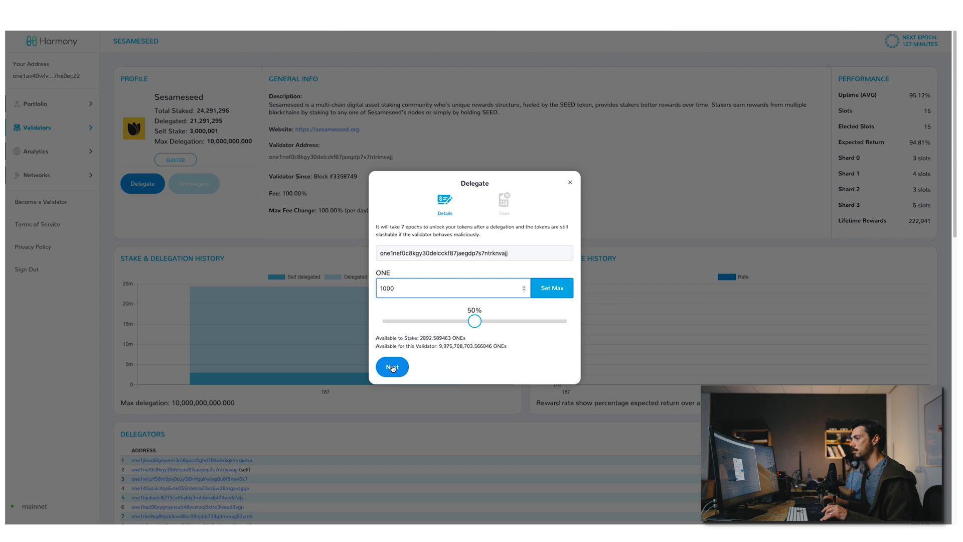
{"action": "left_click", "coordinate": [391, 367]}
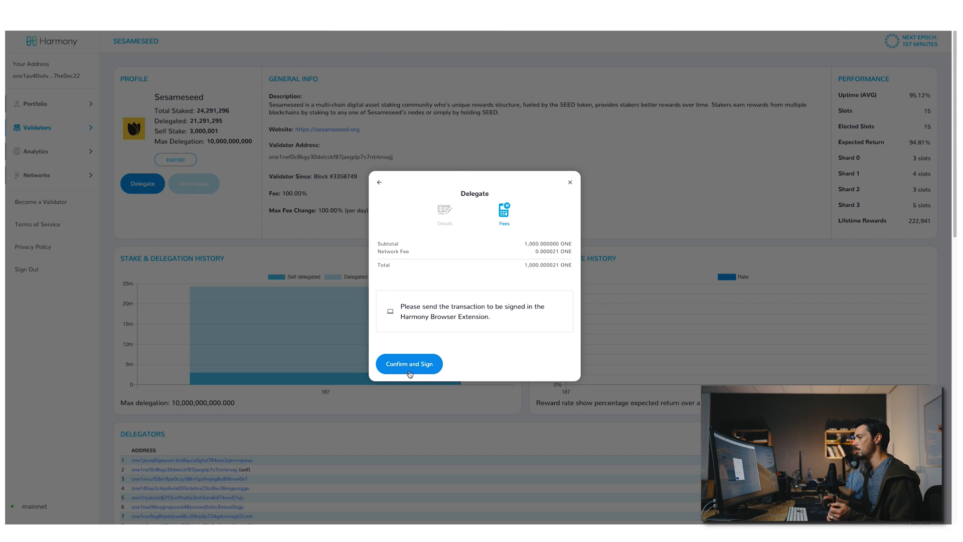
- Confirm the 1,000 ONE delegation and sign it with the wallet password
{"action": "left_click", "coordinate": [410, 363]}
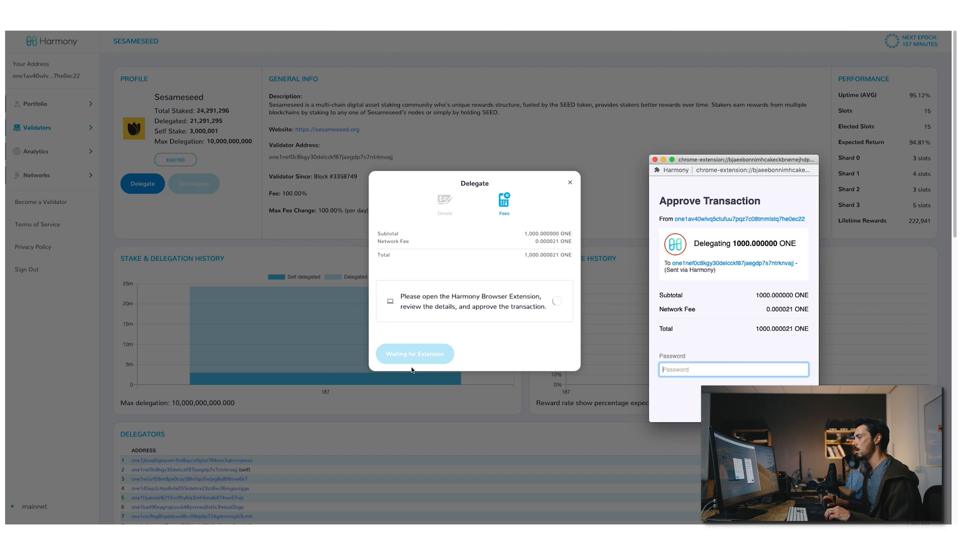
{"action": "type", "text": "•"}
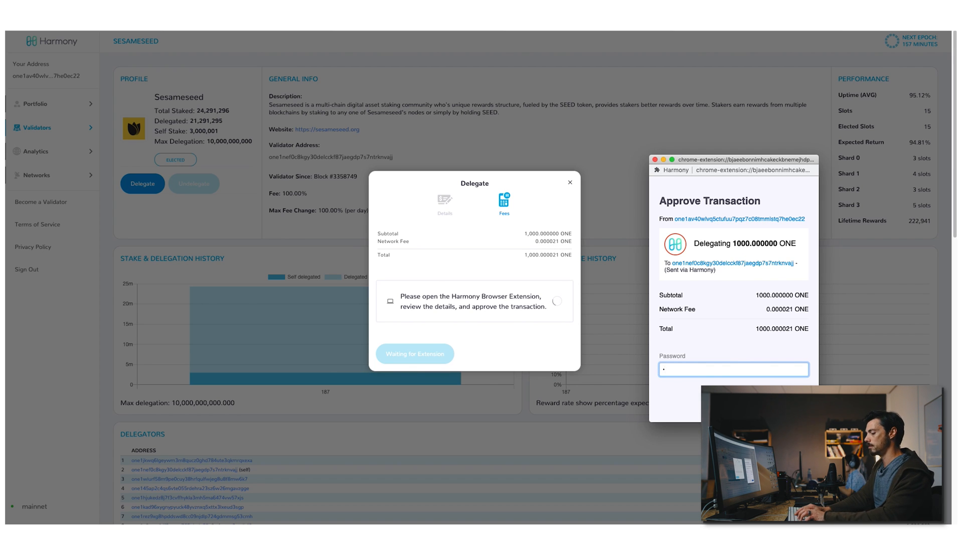
{"action": "type", "text": "password"}
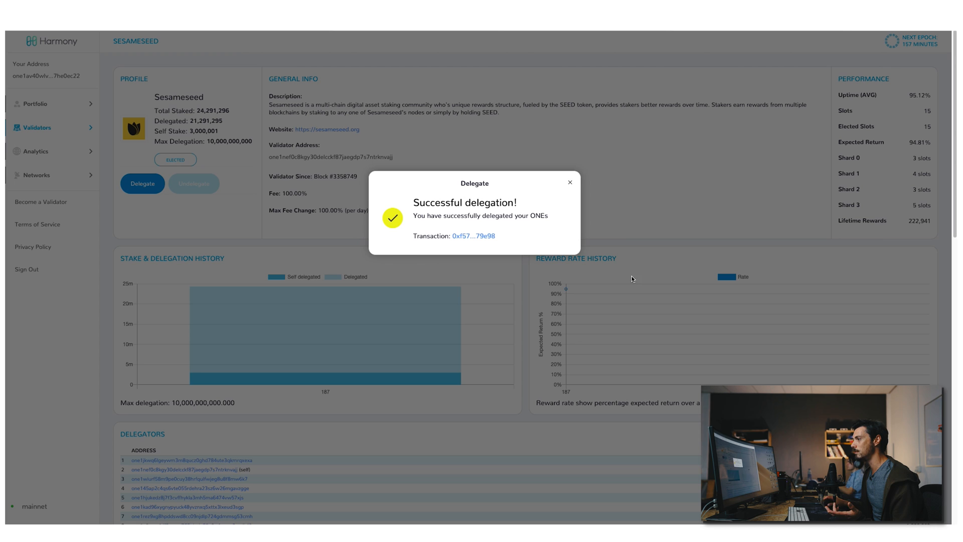
{"action": "mouse_move", "coordinate": [474, 236]}
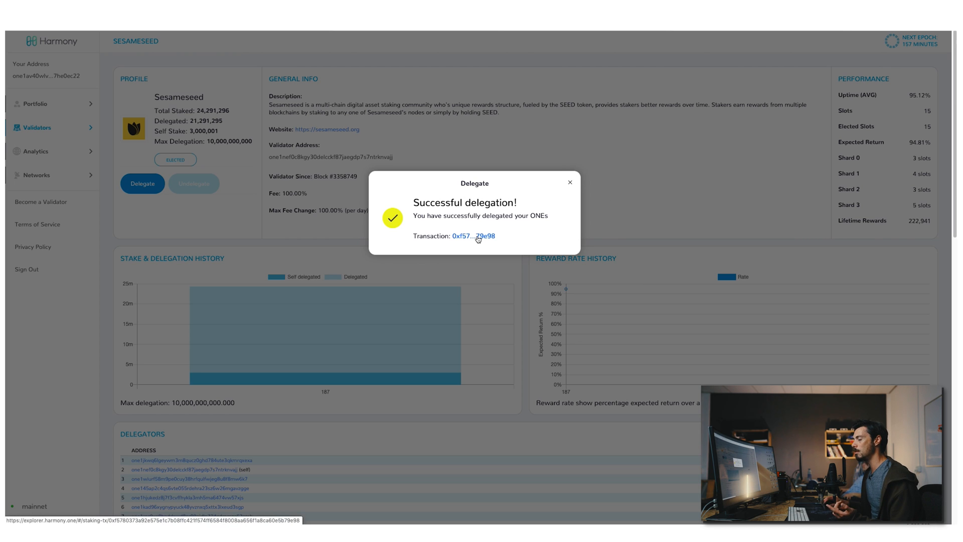
- Open the delegation transaction hash in Harmony Explorer and expand its full details
{"action": "left_click", "coordinate": [473, 236]}
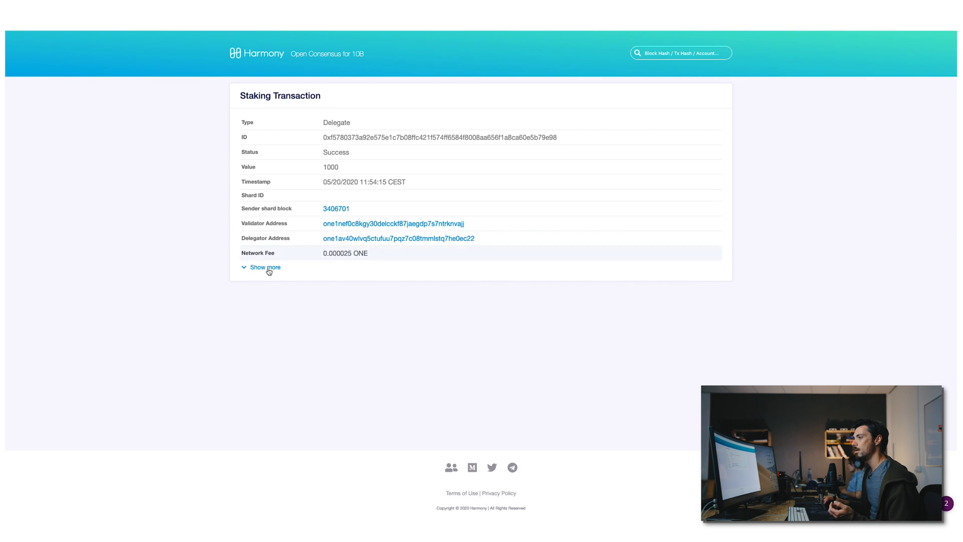
{"action": "left_click", "coordinate": [265, 266]}
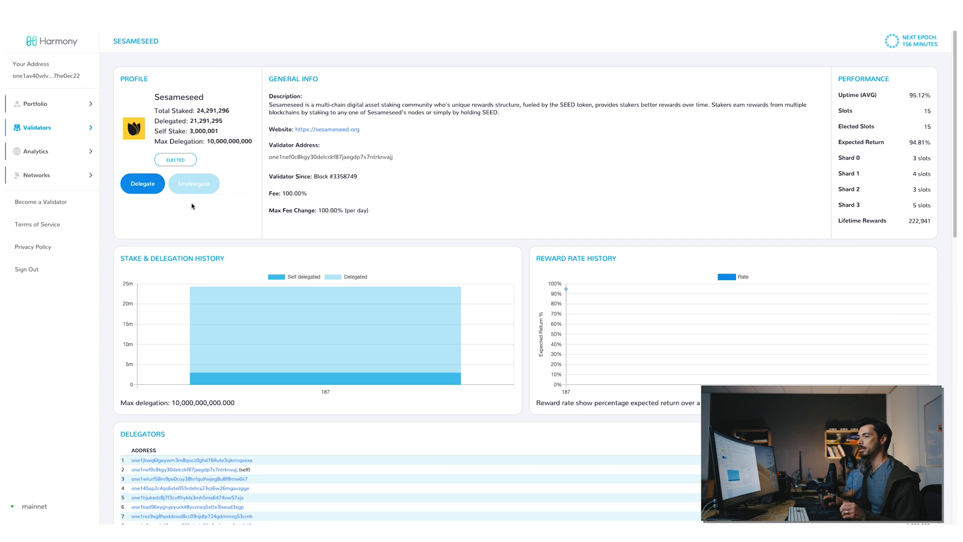
{"action": "left_click", "coordinate": [35, 104]}
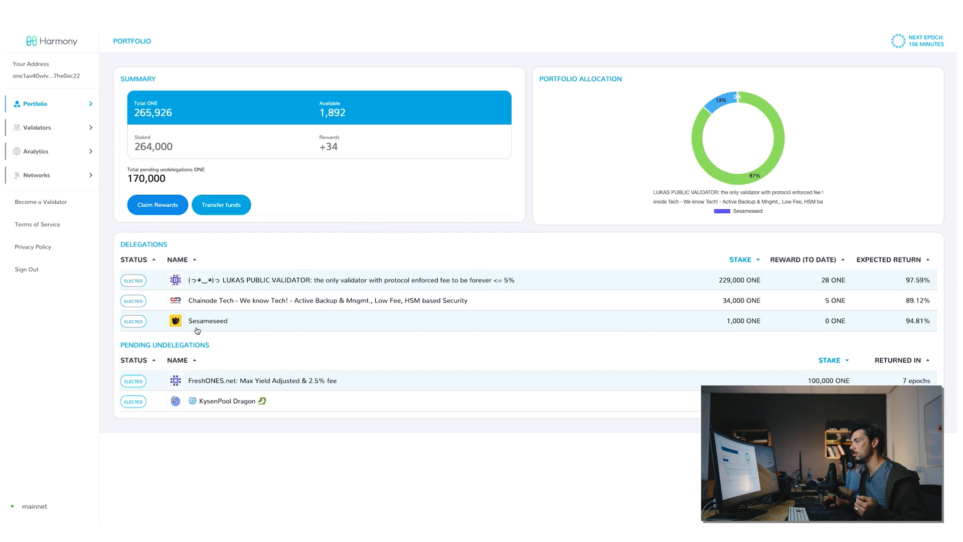
{"action": "mouse_move", "coordinate": [146, 389]}
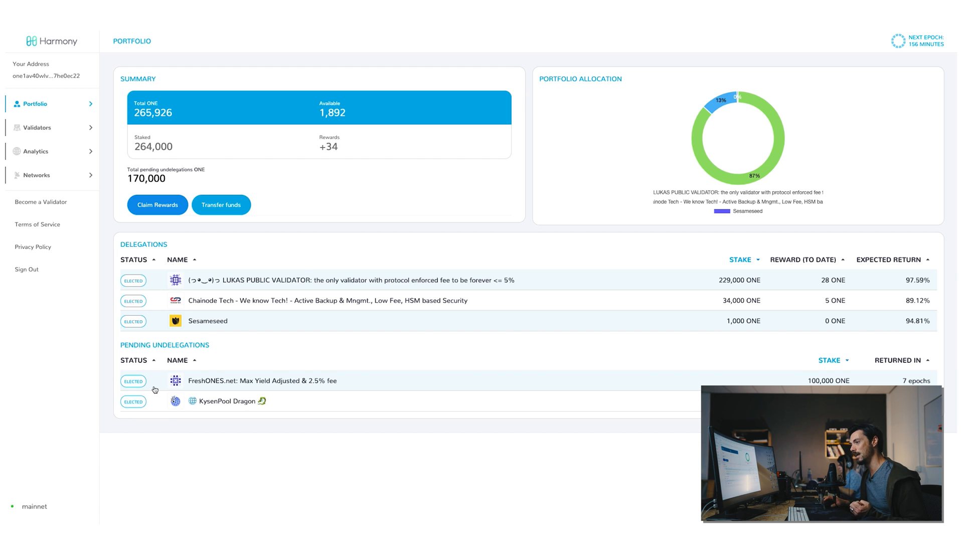
{"action": "mouse_move", "coordinate": [311, 415]}
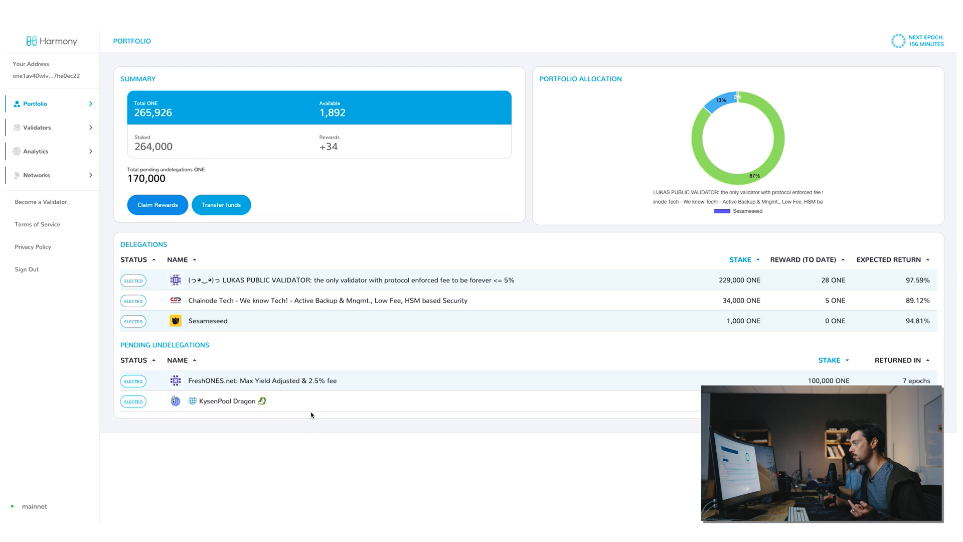
{"action": "mouse_move", "coordinate": [310, 416]}
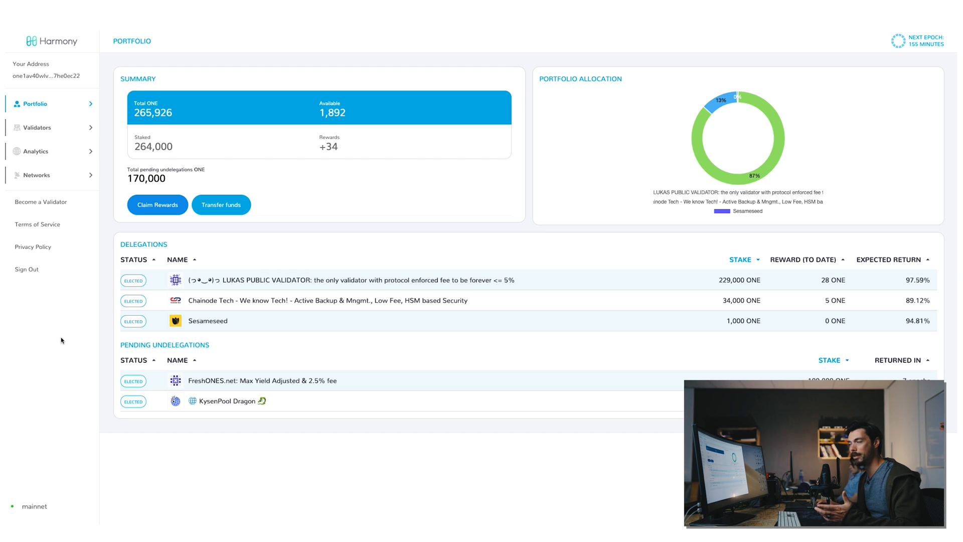
{"action": "mouse_move", "coordinate": [274, 445]}
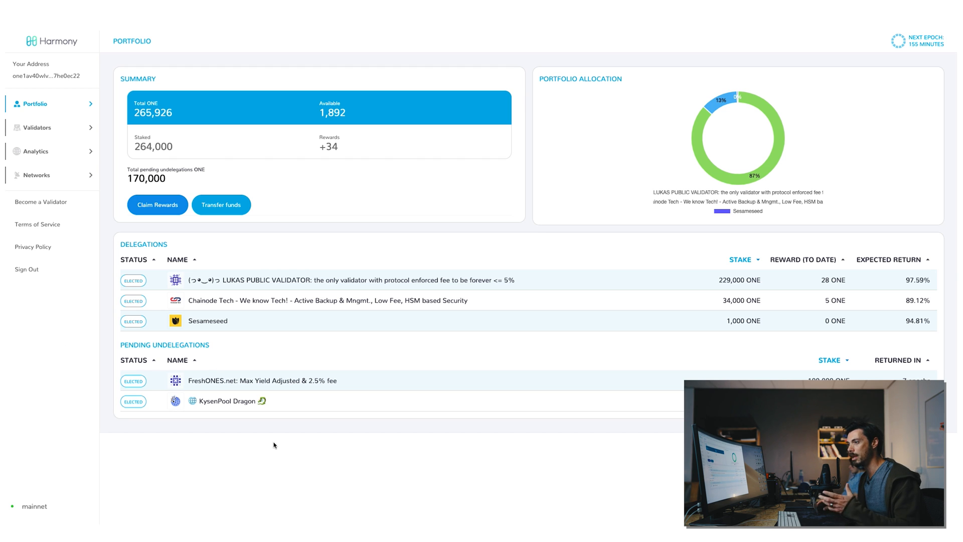
{"action": "mouse_move", "coordinate": [276, 468]}
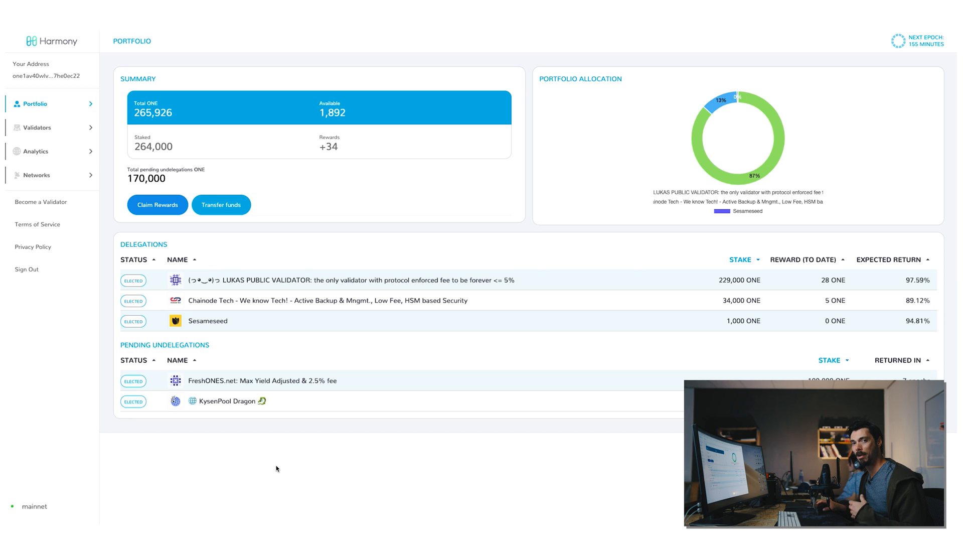
{"action": "mouse_move", "coordinate": [209, 394]}
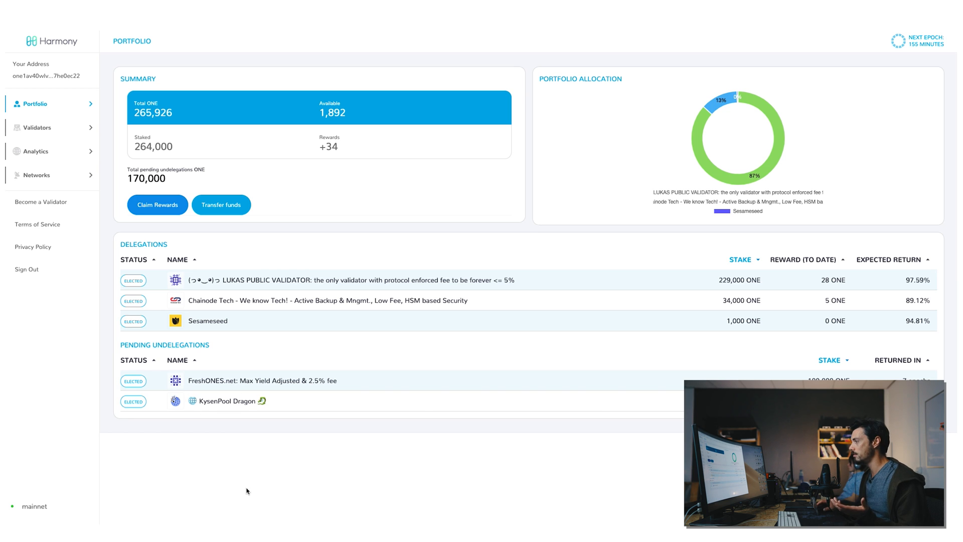
{"action": "mouse_move", "coordinate": [256, 495]}
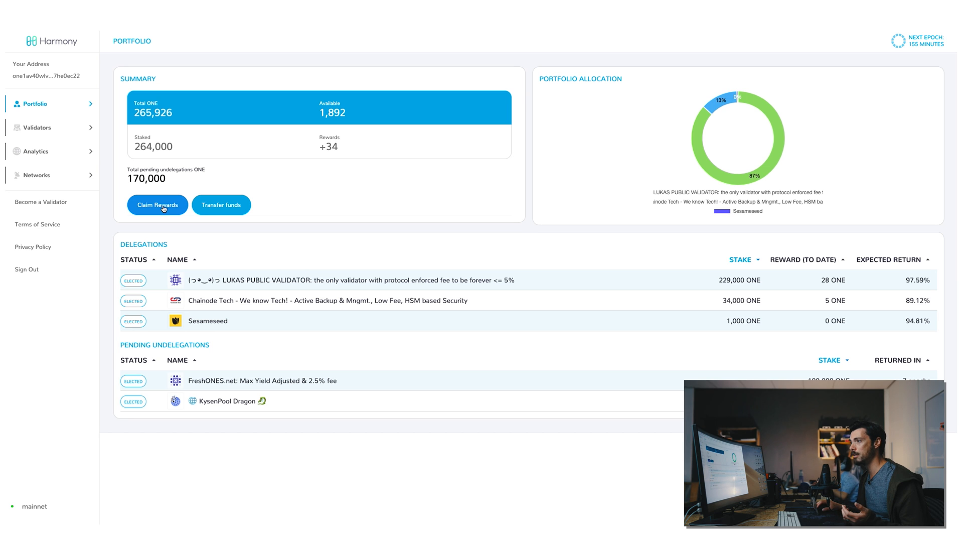
- Claim the roughly 34 ONE in rewards, approve with the wallet password, and dismiss the success dialog
{"action": "left_click", "coordinate": [157, 205]}
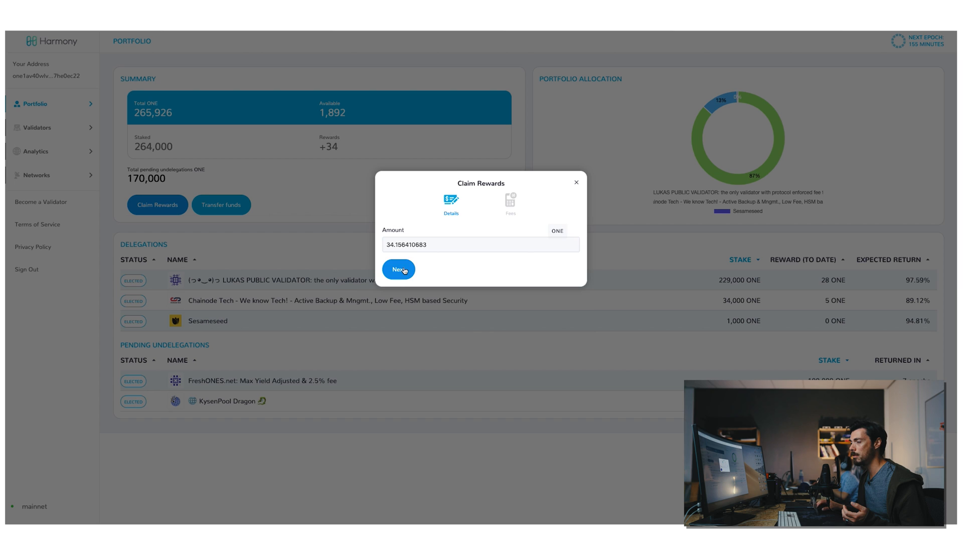
{"action": "left_click", "coordinate": [399, 269]}
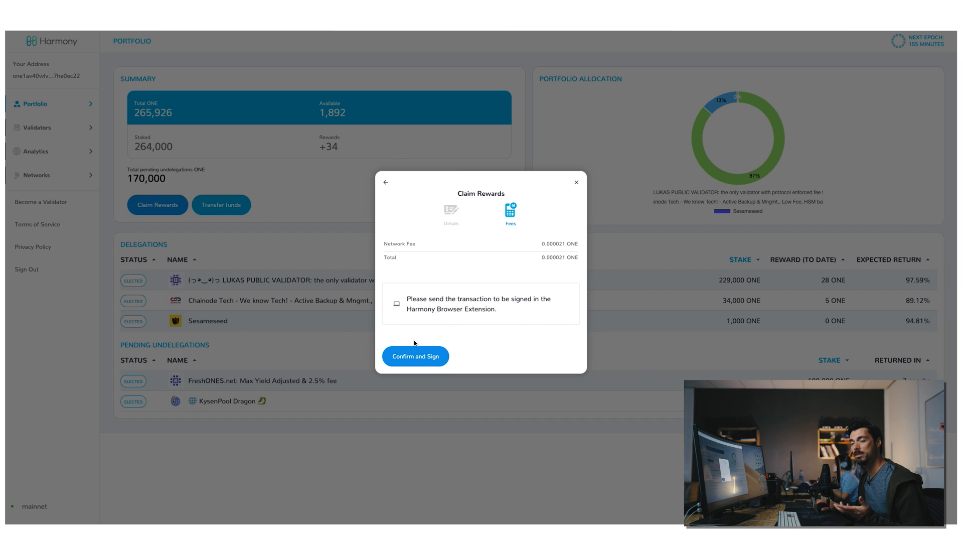
{"action": "left_click", "coordinate": [415, 356]}
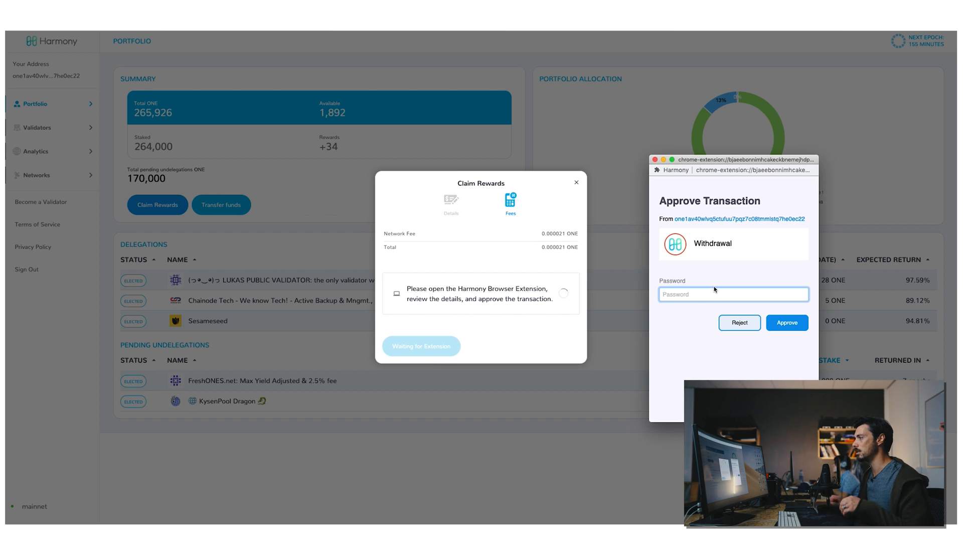
{"action": "type", "text": "•"}
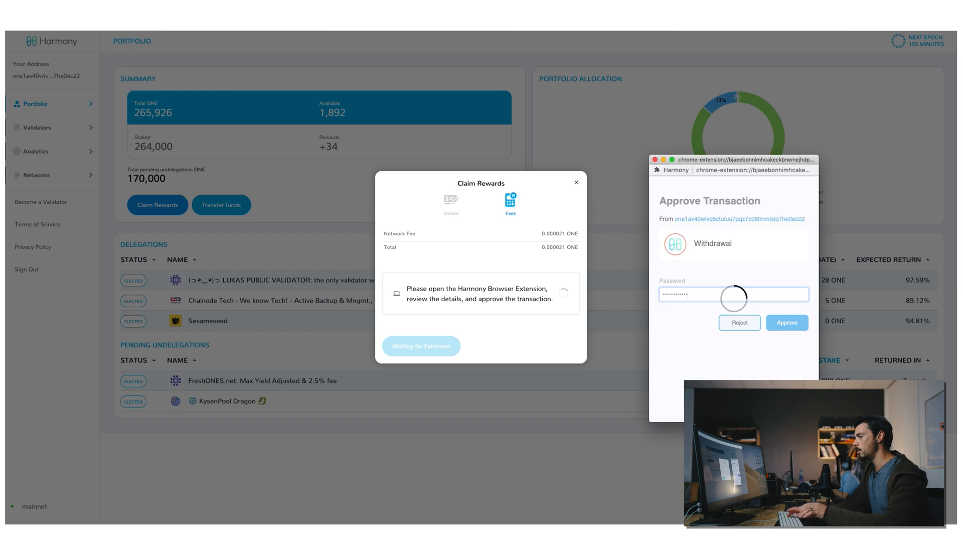
{"action": "left_click", "coordinate": [788, 322]}
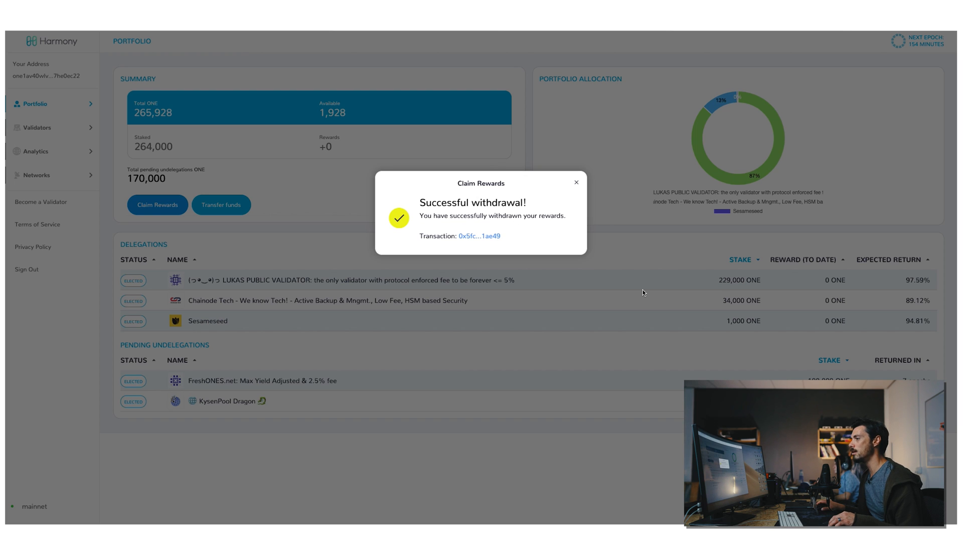
{"action": "left_click", "coordinate": [575, 182]}
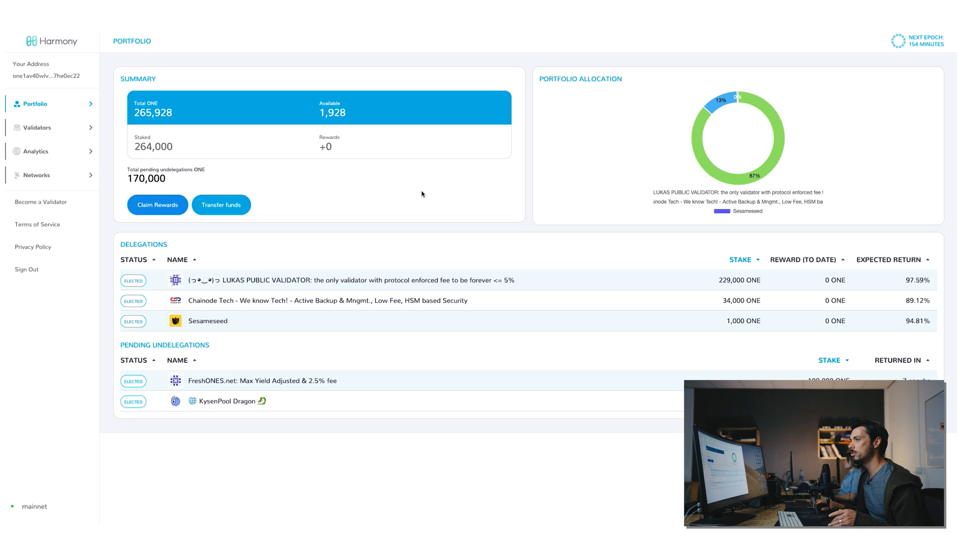
{"action": "mouse_move", "coordinate": [272, 281]}
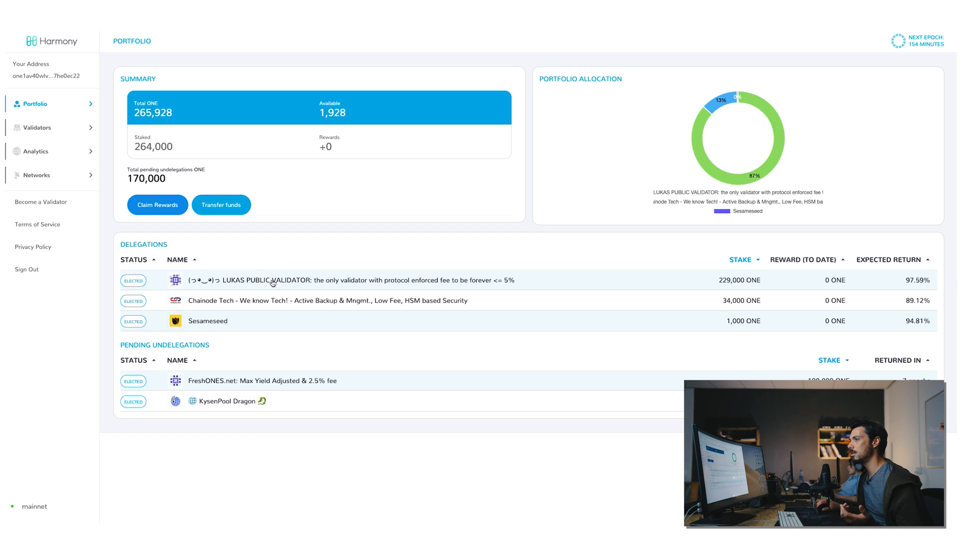
- Open the LUKAS PUBLIC VALIDATOR page from the Delegations table
{"action": "left_click", "coordinate": [356, 280]}
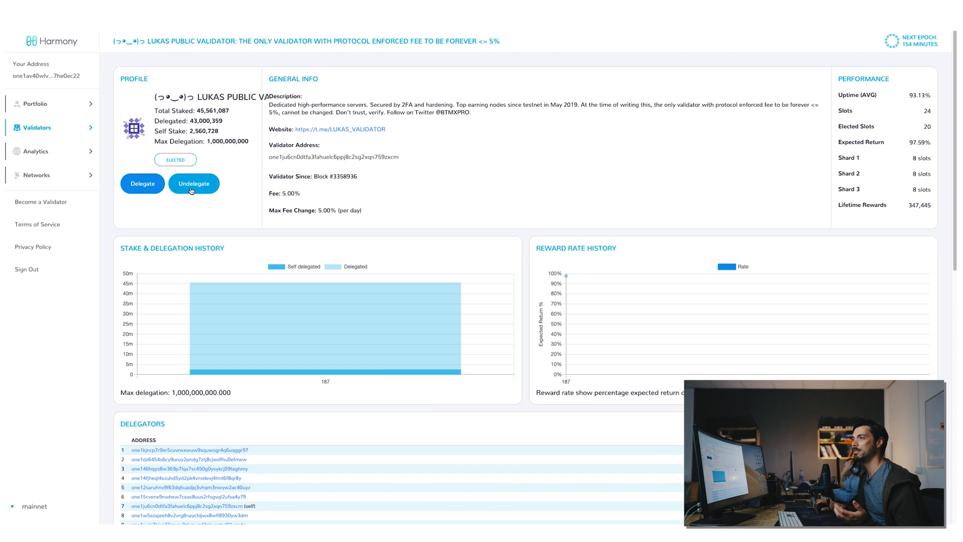
- View the undelegation form showing 229,000 ONE, close it, and return to Portfolio
{"action": "left_click", "coordinate": [194, 183]}
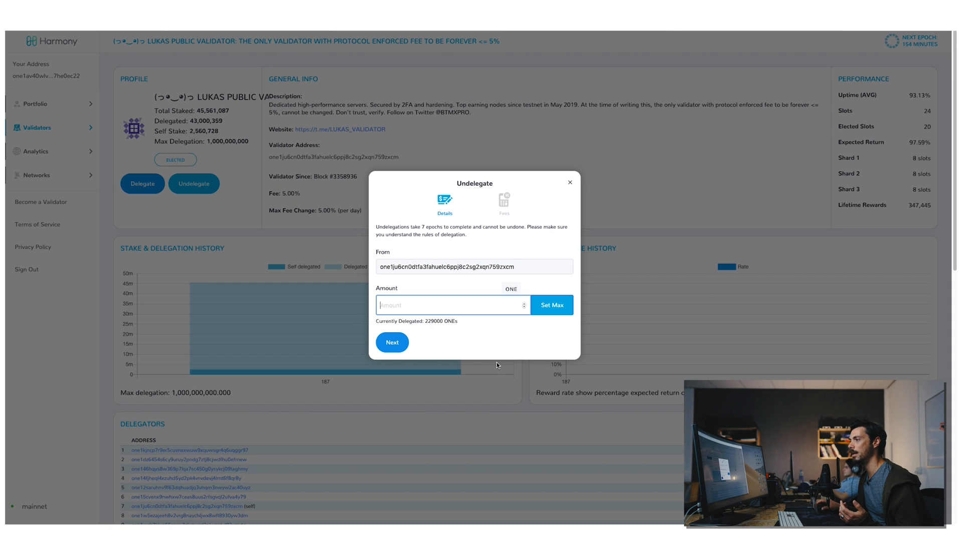
{"action": "mouse_move", "coordinate": [462, 329]}
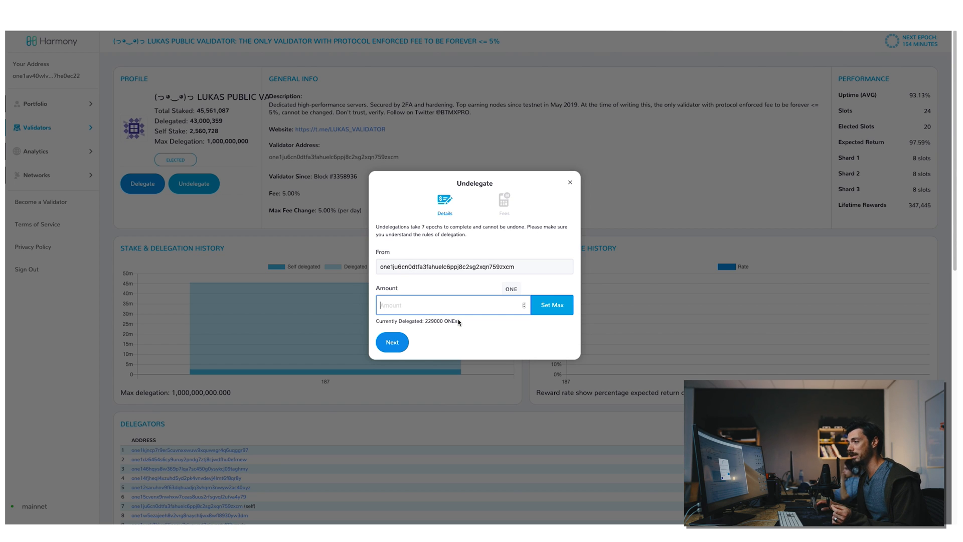
{"action": "mouse_move", "coordinate": [428, 341]}
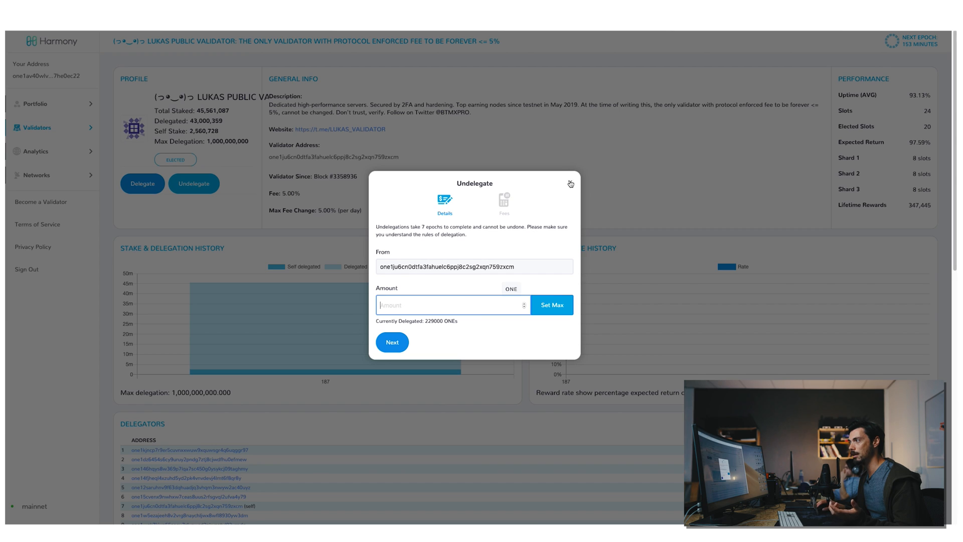
{"action": "left_click", "coordinate": [570, 183]}
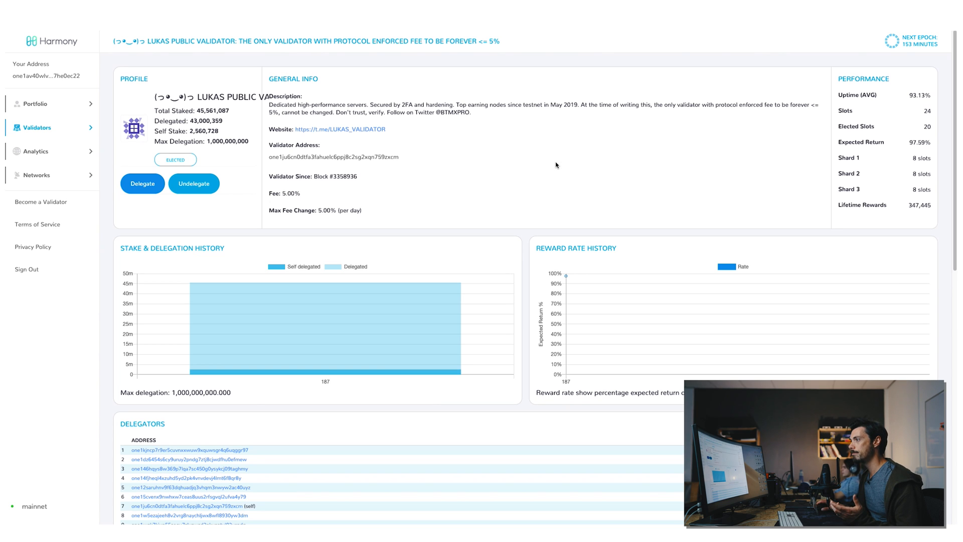
{"action": "left_click", "coordinate": [35, 104]}
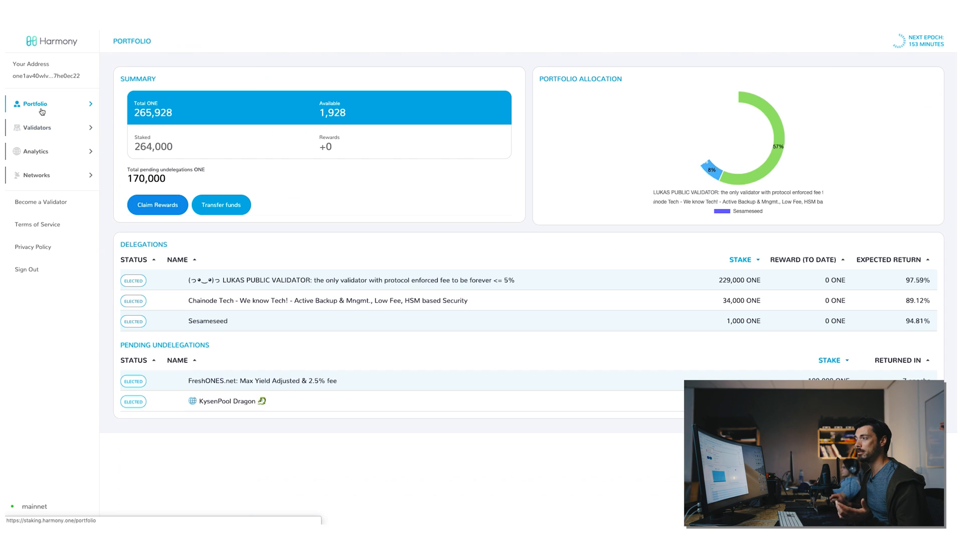